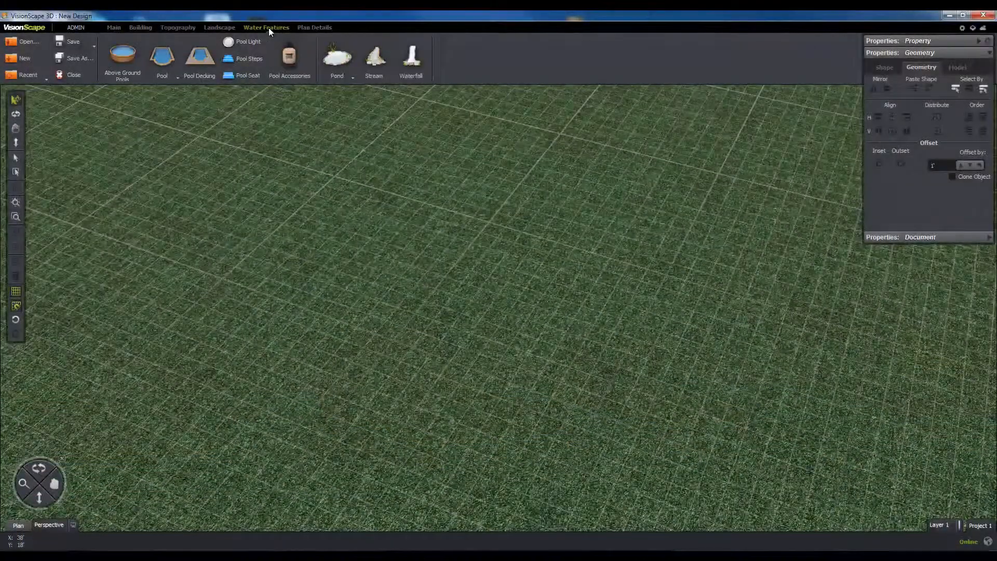
Draw a curved waterfall from an arc source curve on the lawn and finish it with Done.
left_click(411, 60)
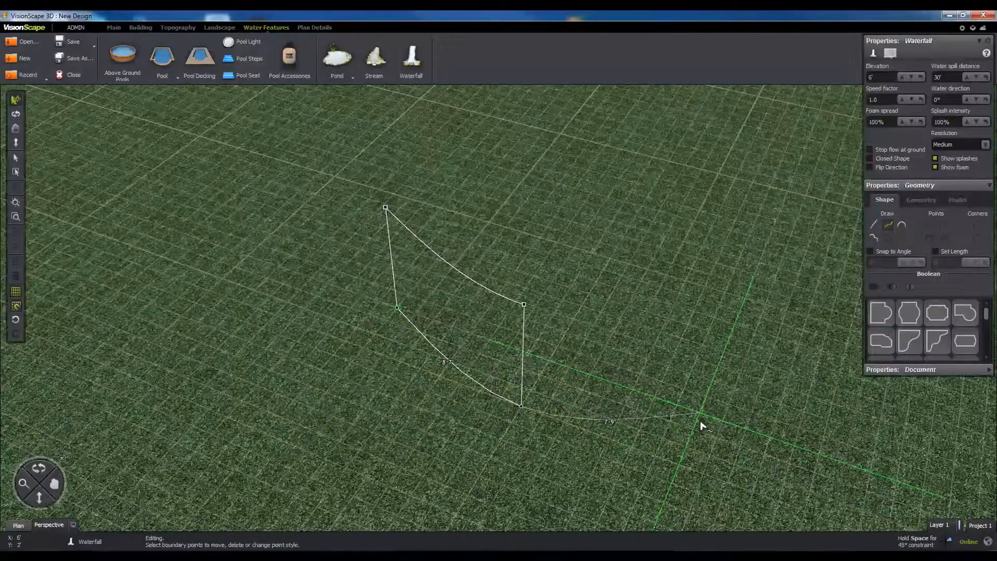
right_click(702, 425)
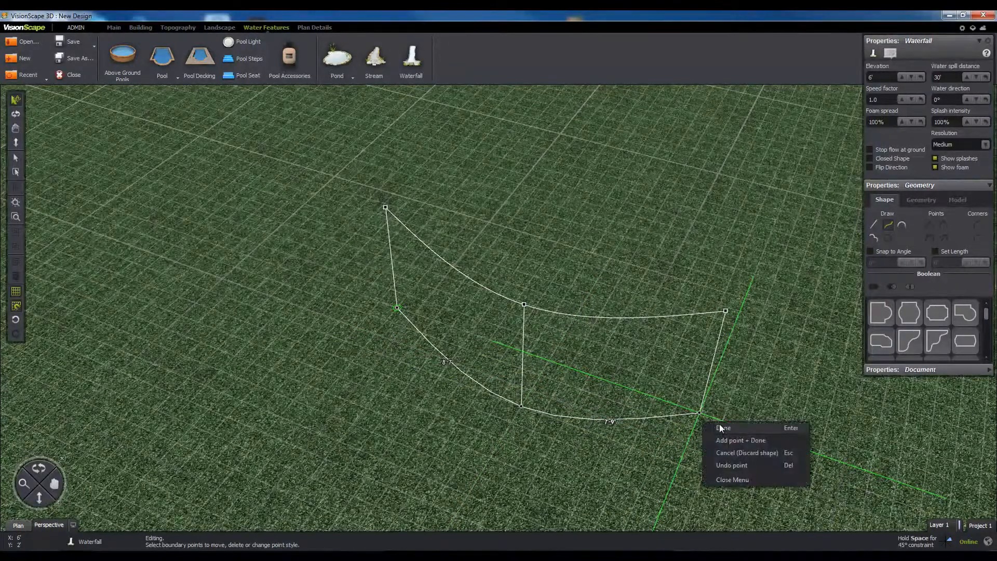
left_click(722, 427)
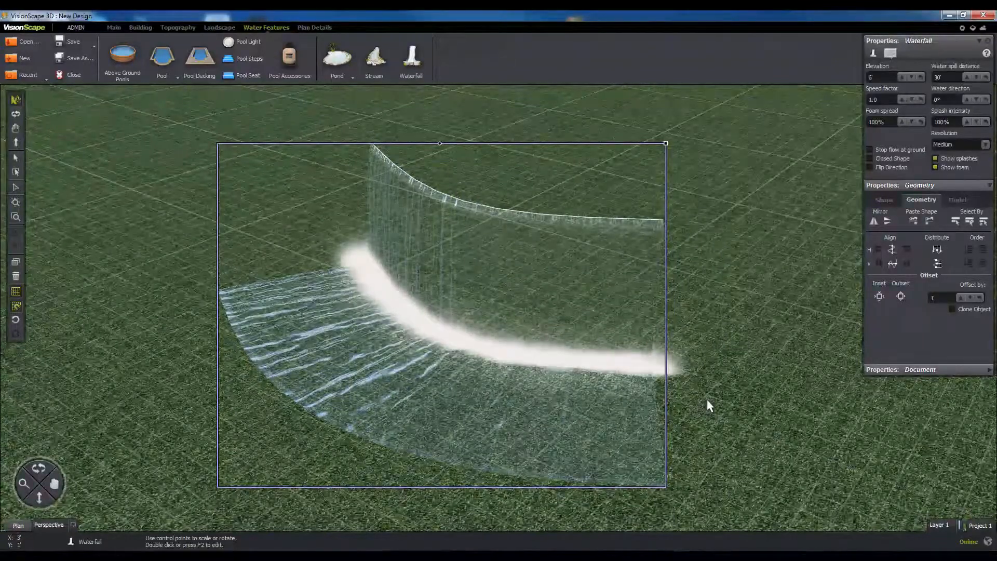
left_click(870, 167)
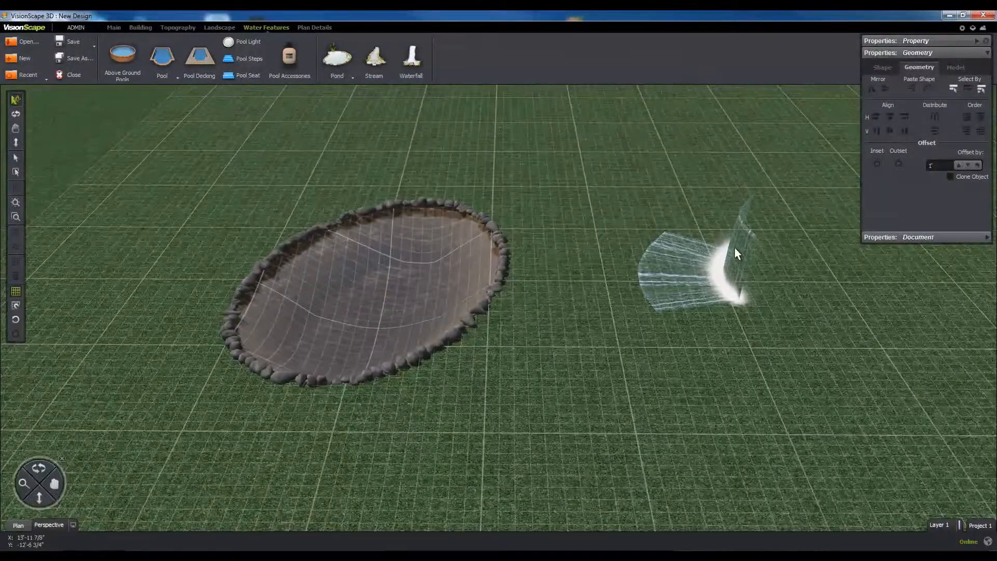
Set the pond's water Ripple strength to 25% in the Water properties.
left_click(718, 267)
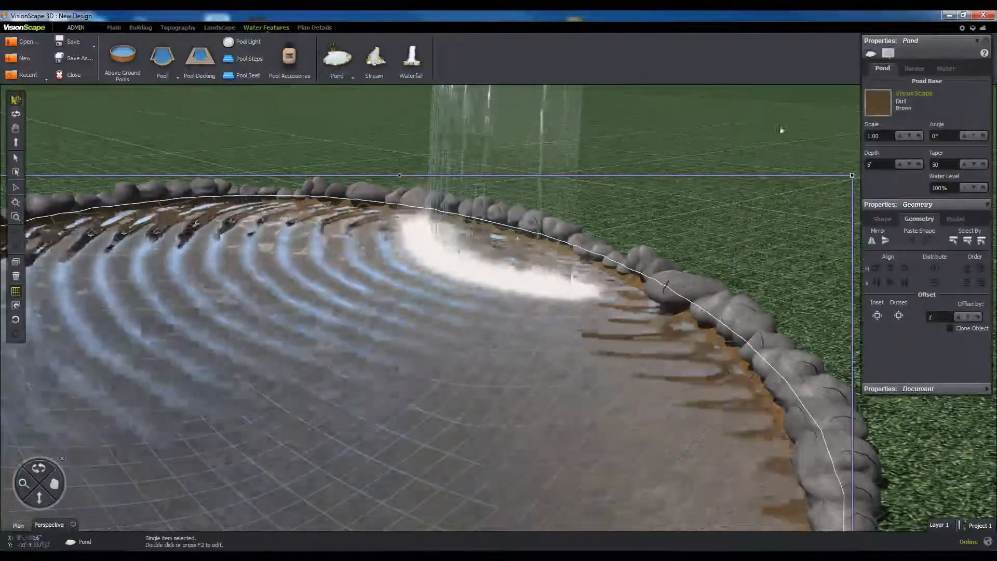
left_click(945, 68)
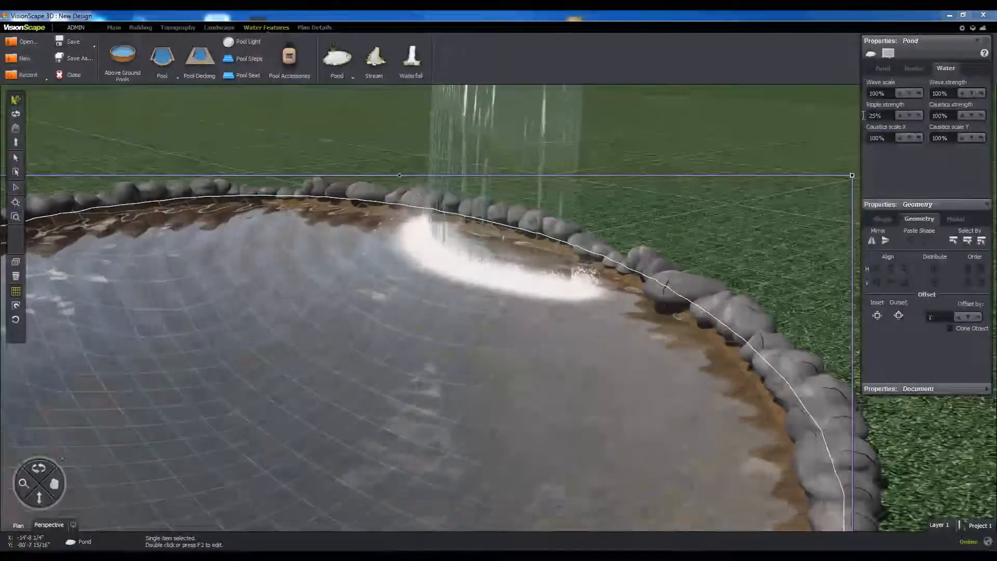
left_click(876, 116)
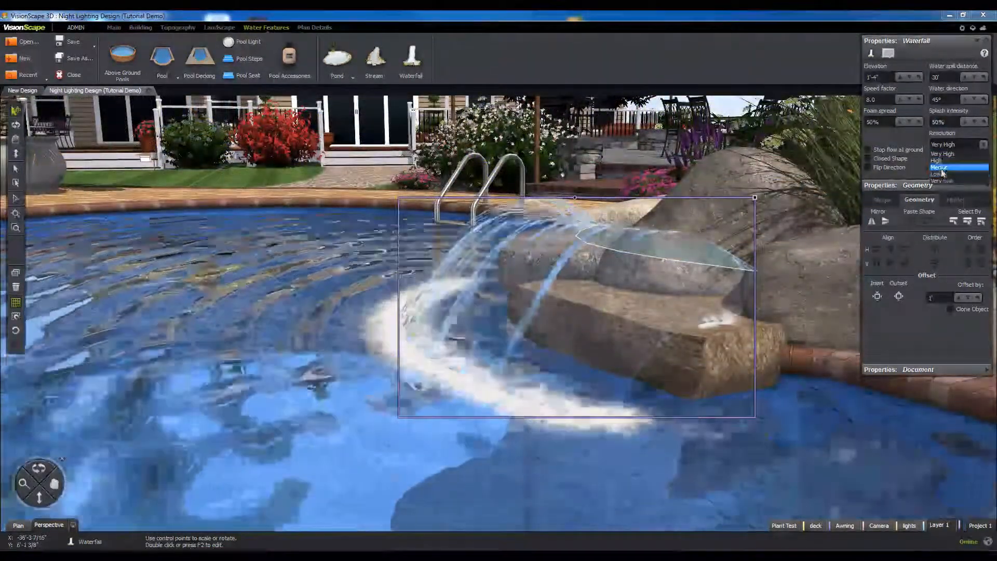
Give the pool waterfall Very High resolution and a 1' water spill distance.
left_click(957, 168)
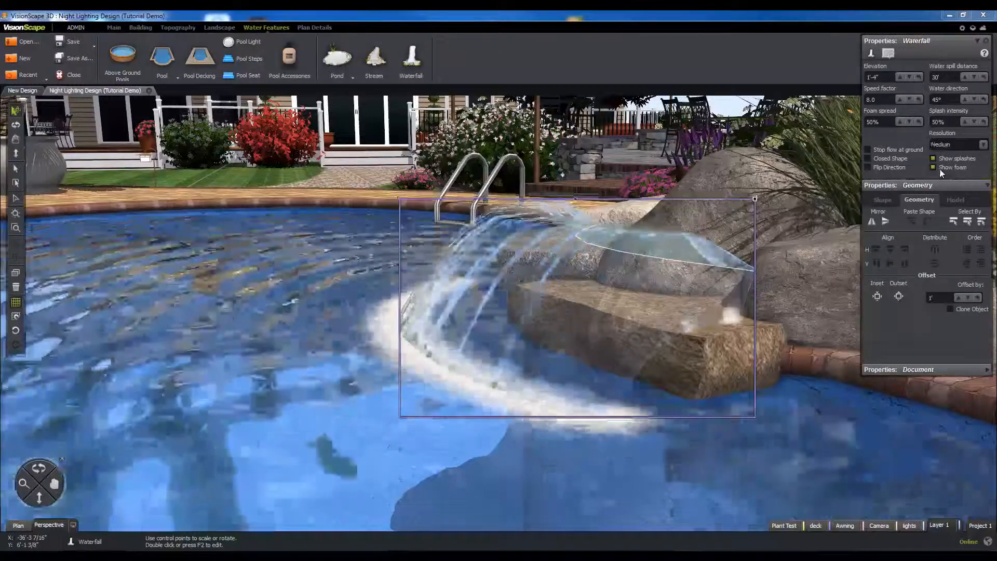
left_click(983, 144)
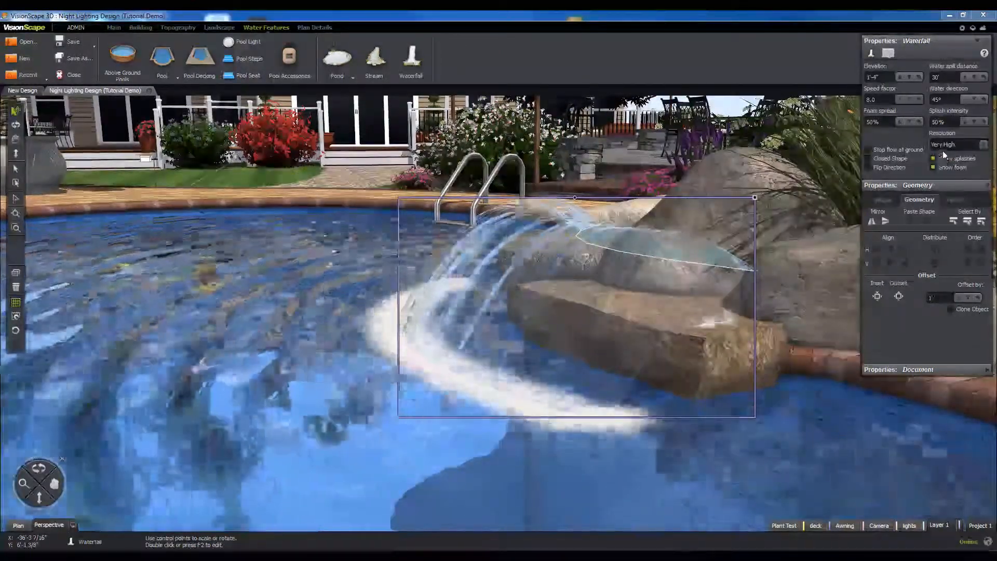
triple_click(947, 77)
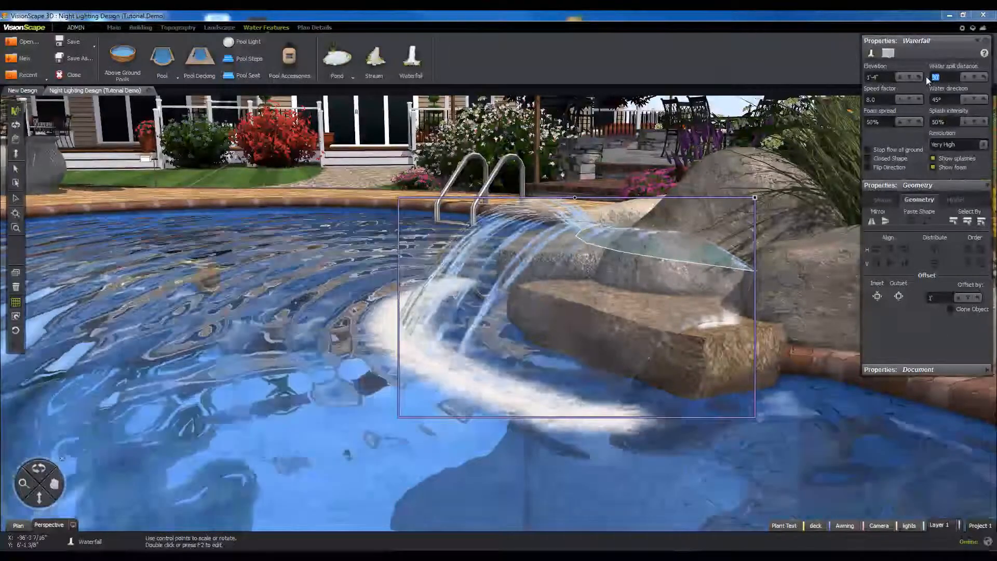
type("1'")
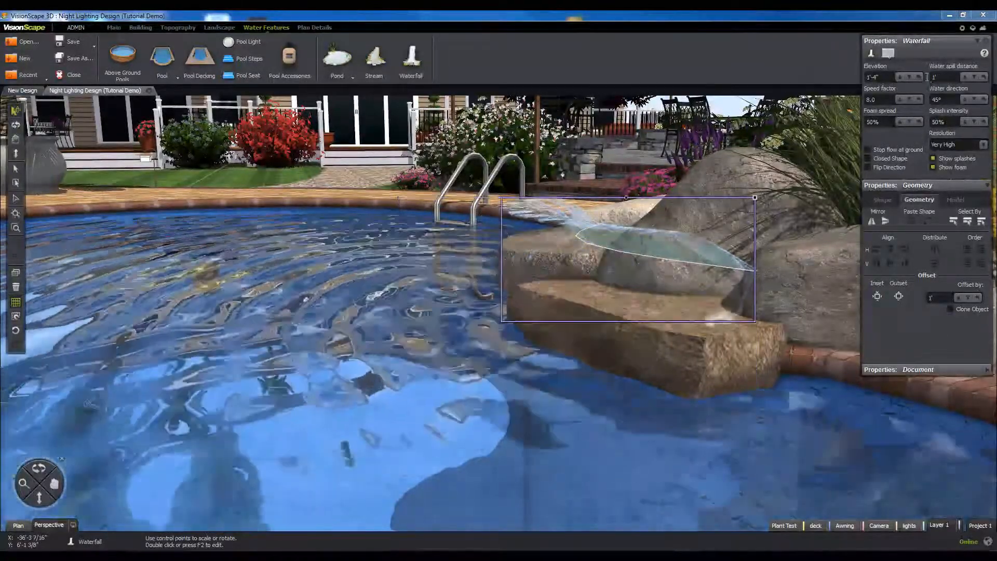